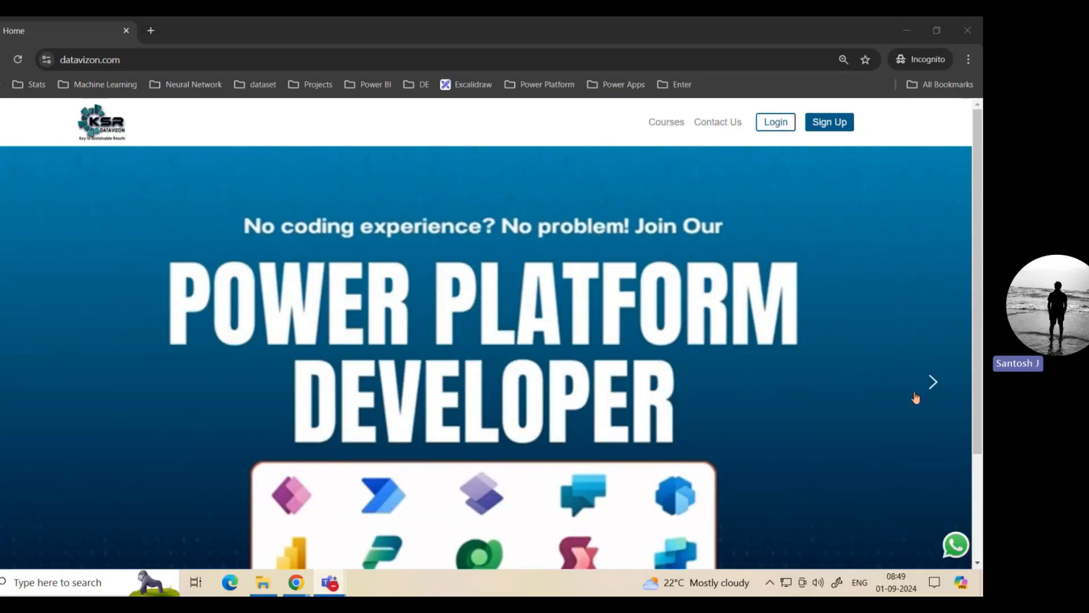
- Flip through the homepage course banners one by one
{"action": "left_click", "coordinate": [933, 382]}
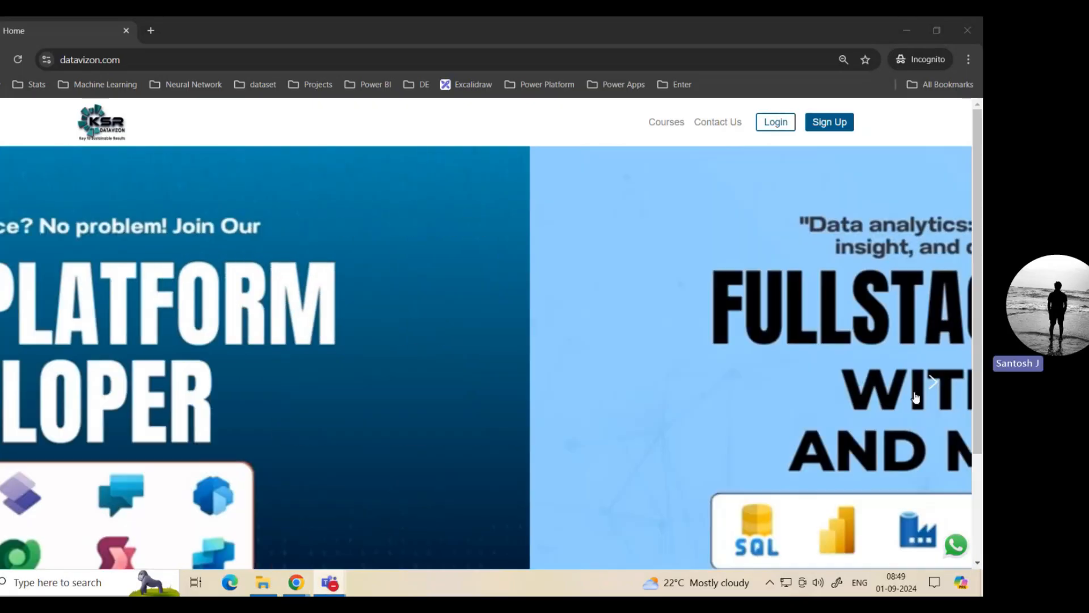
{"action": "left_click", "coordinate": [932, 382]}
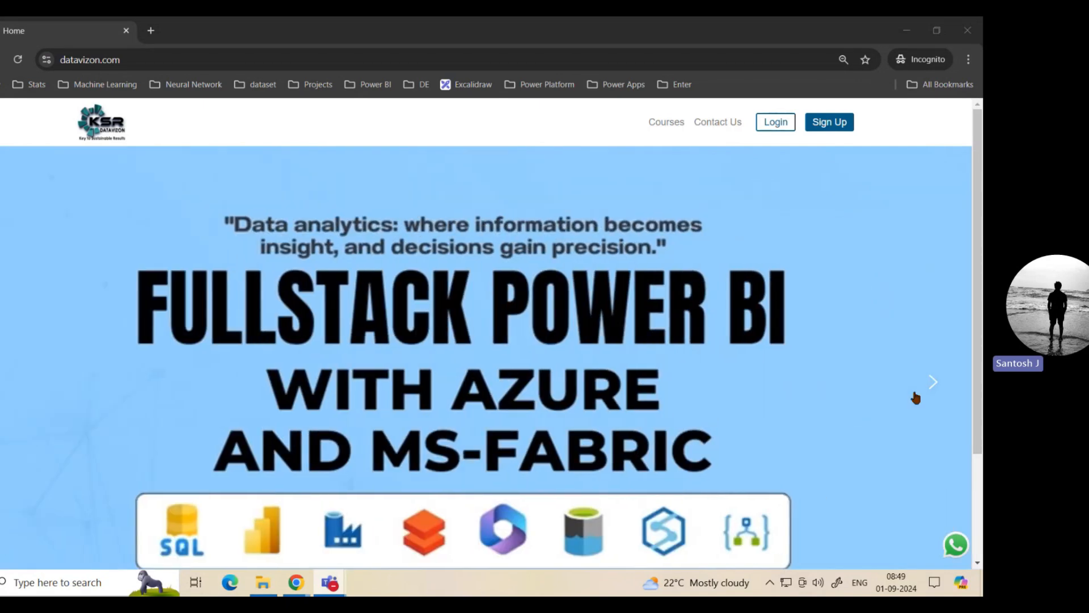
{"action": "left_click", "coordinate": [933, 382]}
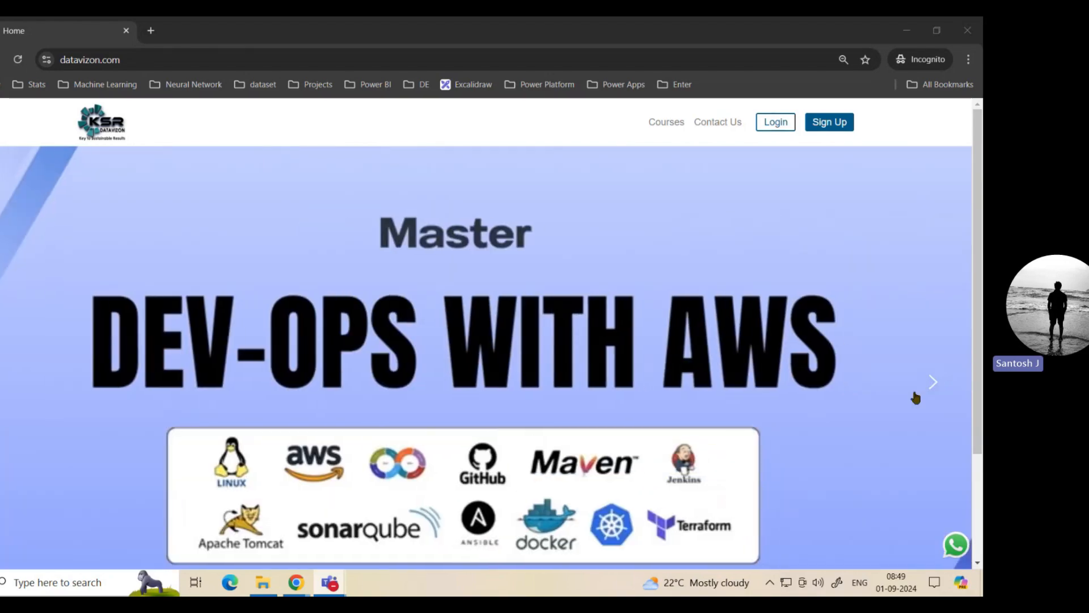
{"action": "left_click", "coordinate": [933, 383]}
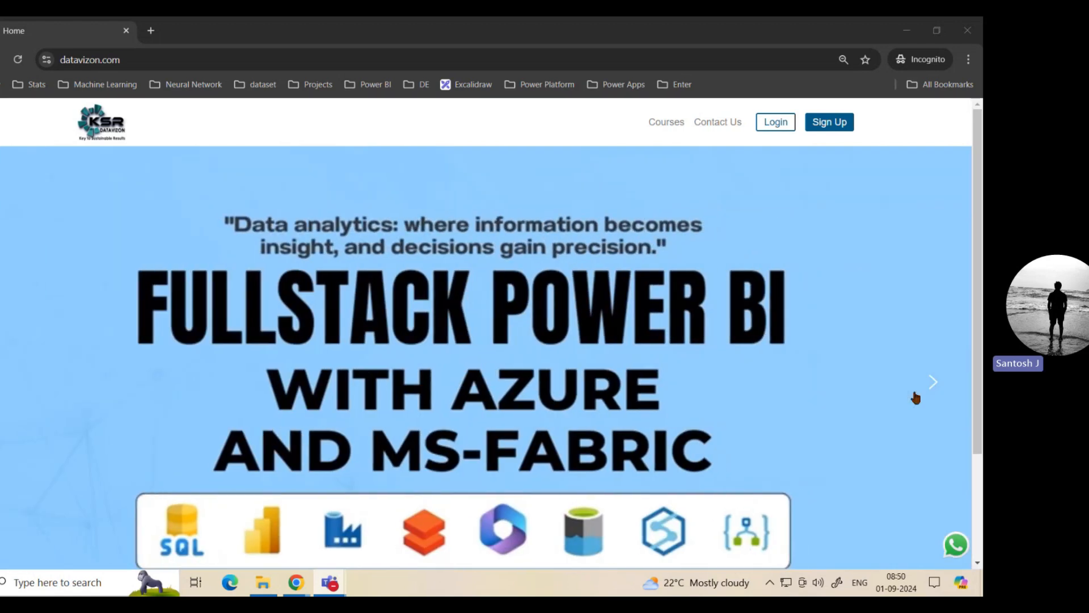
{"action": "left_click", "coordinate": [933, 382]}
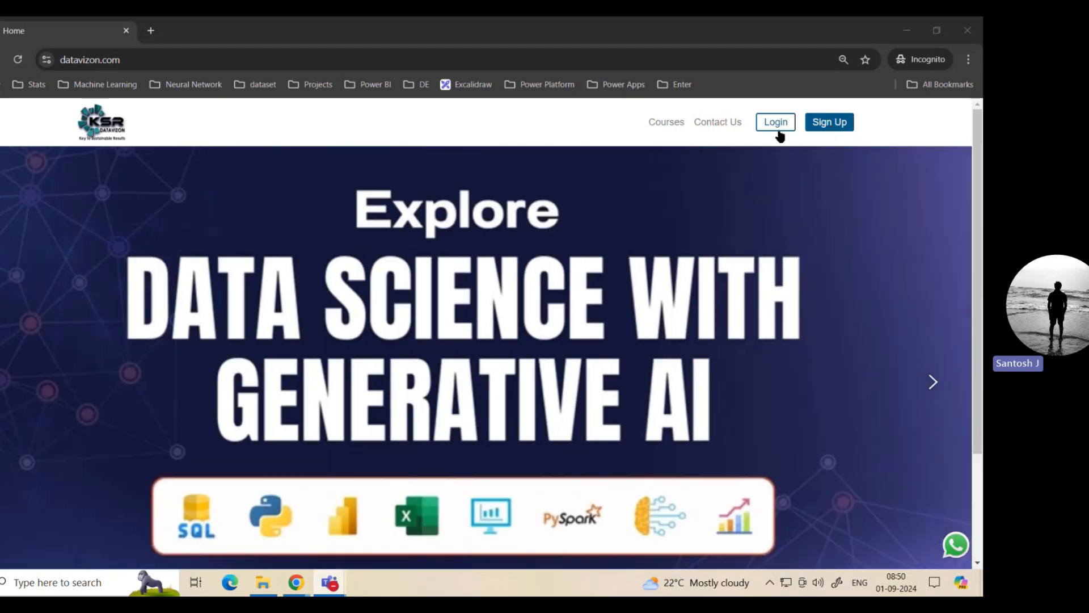
{"action": "mouse_move", "coordinate": [775, 121]}
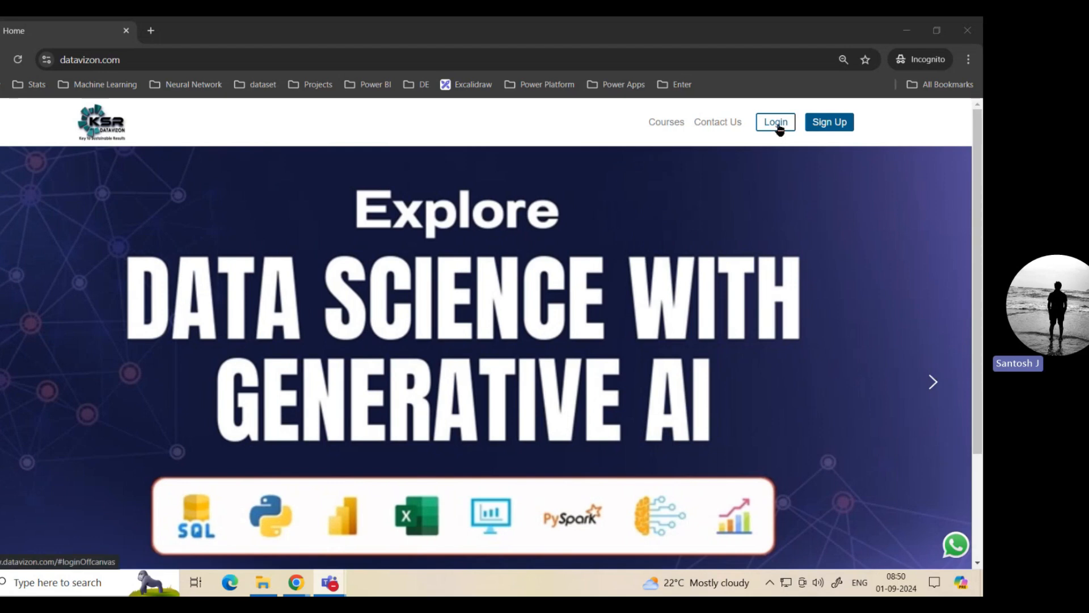
- Sign in with the saved account email and launch Explore Courses from the dashboard
{"action": "left_click", "coordinate": [776, 121]}
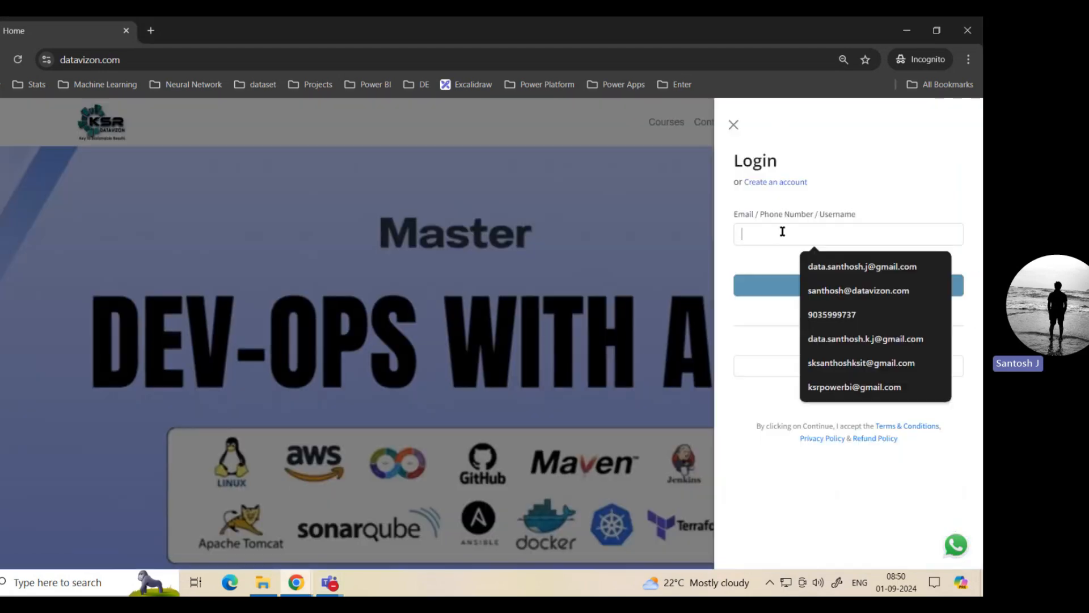
{"action": "left_click", "coordinate": [853, 387]}
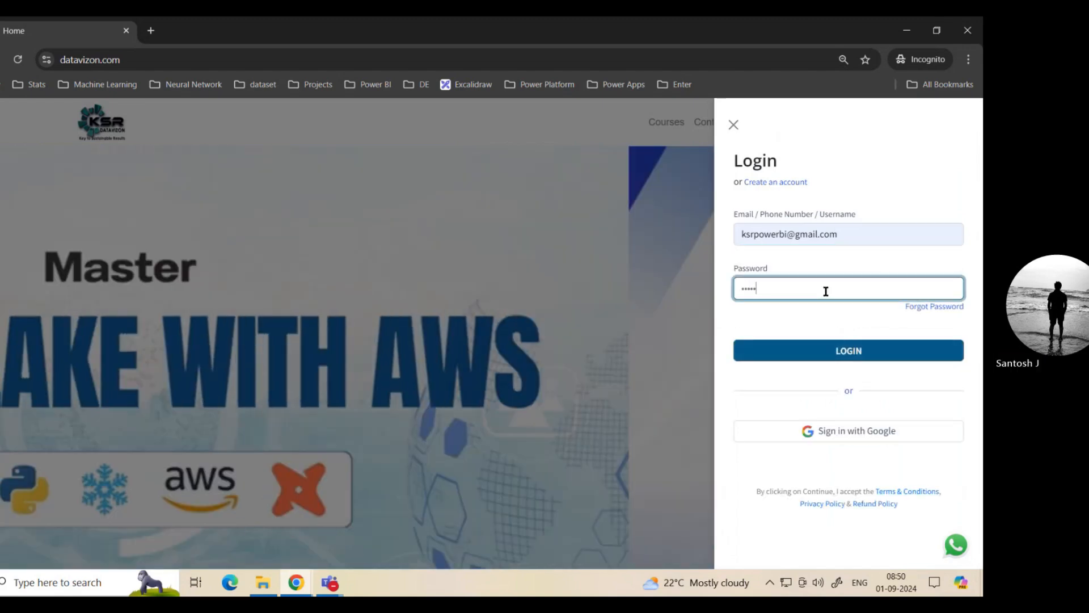
{"action": "left_click", "coordinate": [848, 351]}
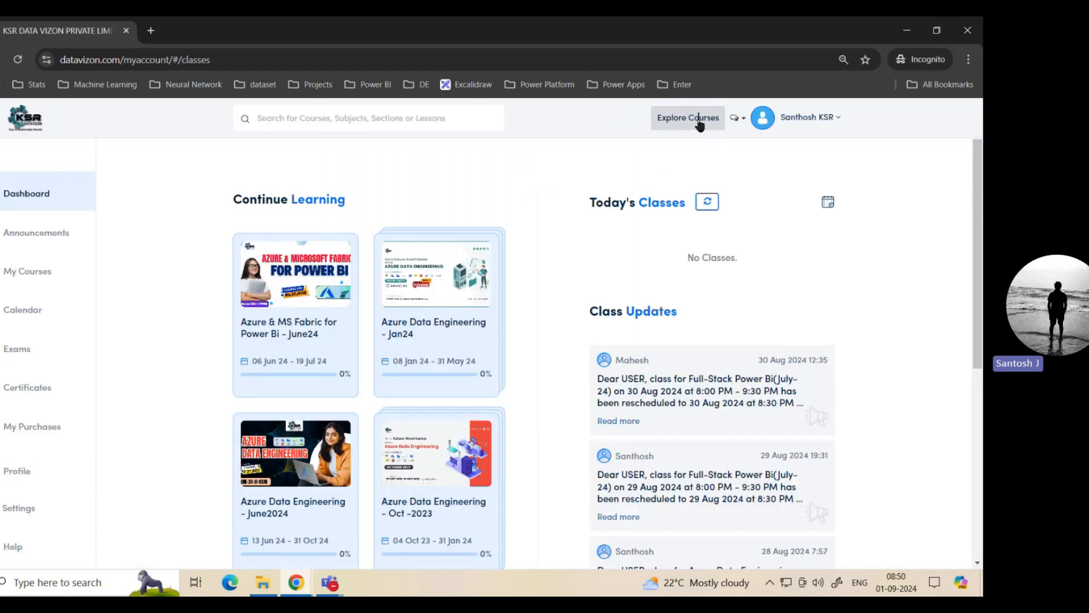
{"action": "left_click", "coordinate": [688, 117]}
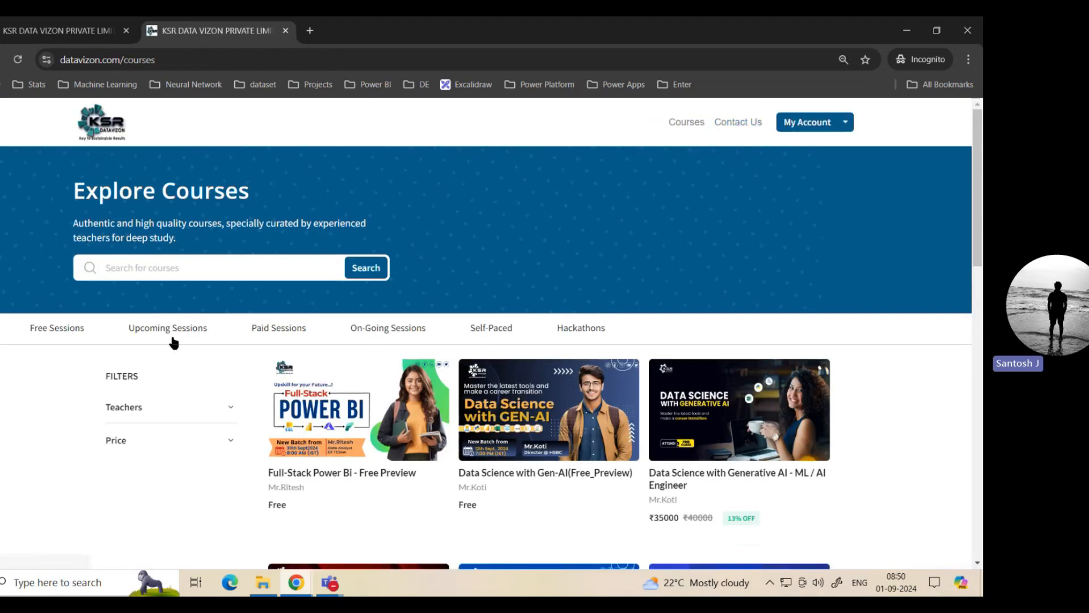
{"action": "left_click", "coordinate": [168, 327]}
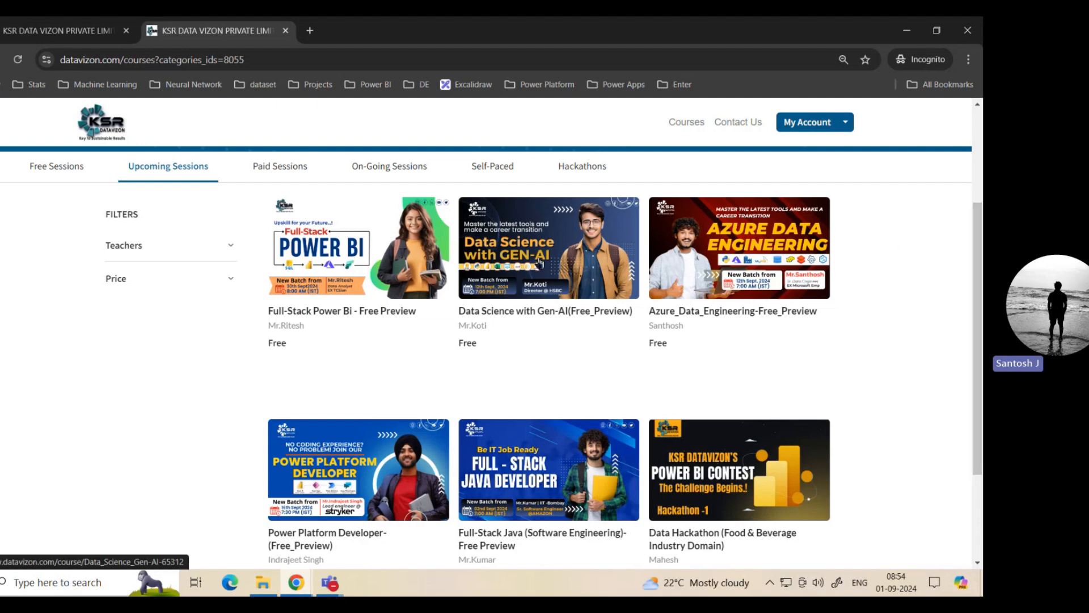
{"action": "mouse_move", "coordinate": [824, 235]}
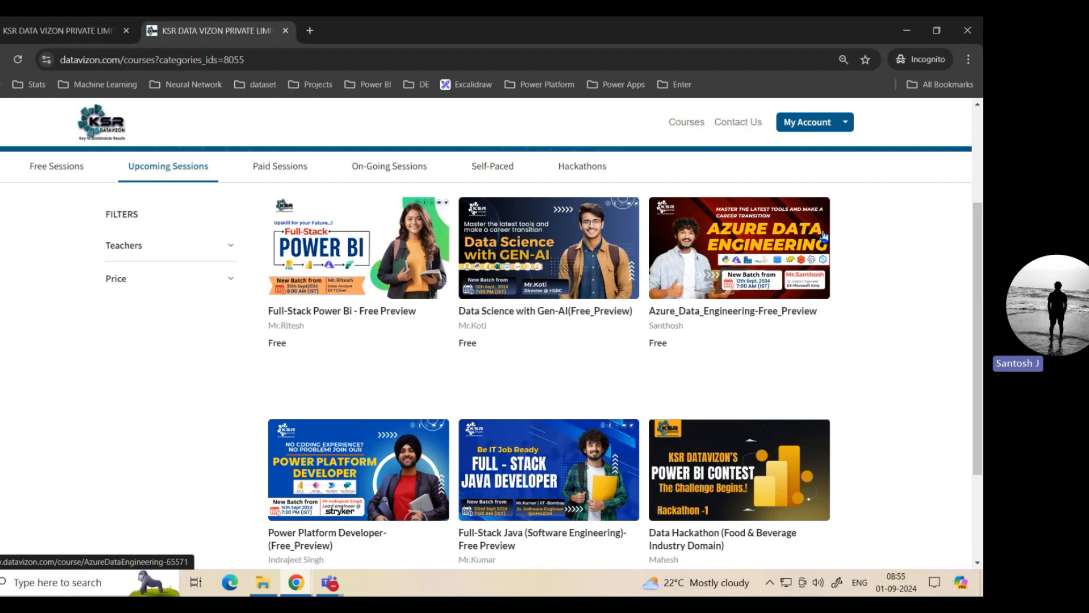
{"action": "scroll", "scroll_direction": "down", "scroll_amount": 3}
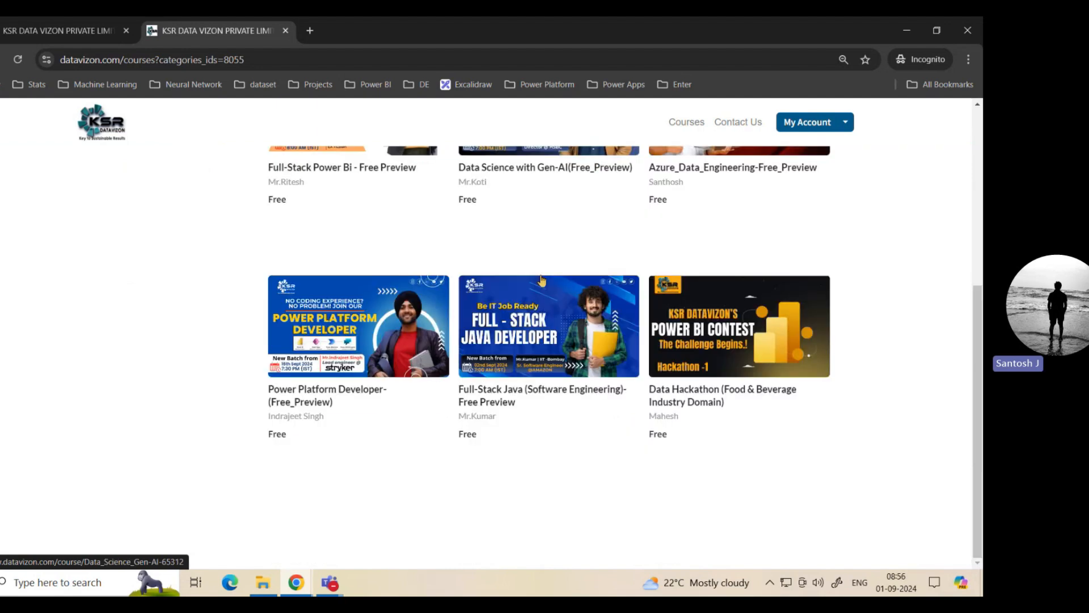
{"action": "mouse_move", "coordinate": [350, 494]}
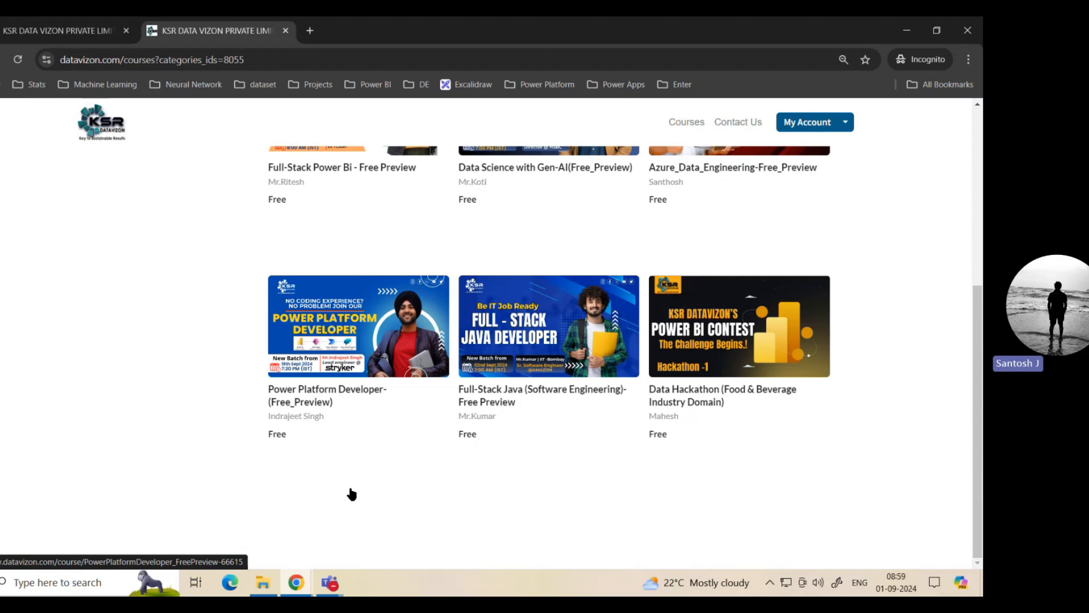
{"action": "mouse_move", "coordinate": [345, 514]}
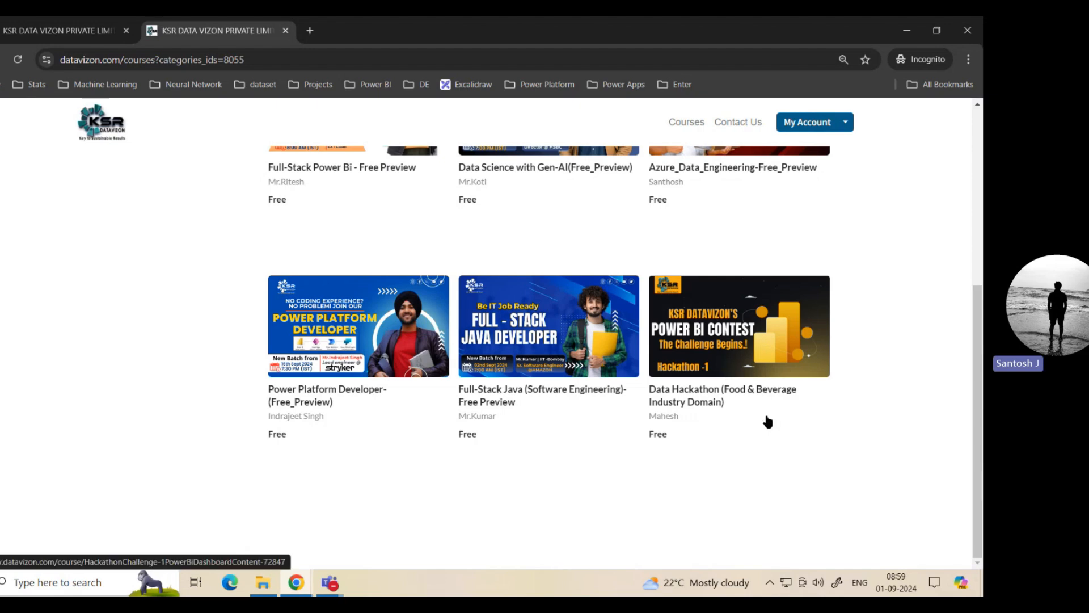
{"action": "mouse_move", "coordinate": [793, 405]}
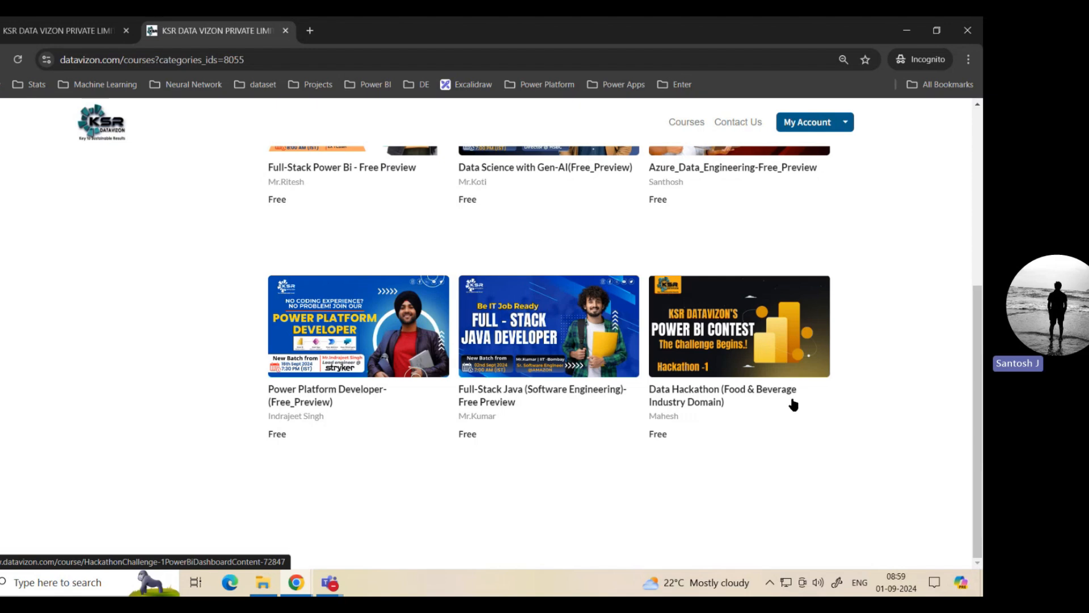
{"action": "mouse_move", "coordinate": [839, 384]}
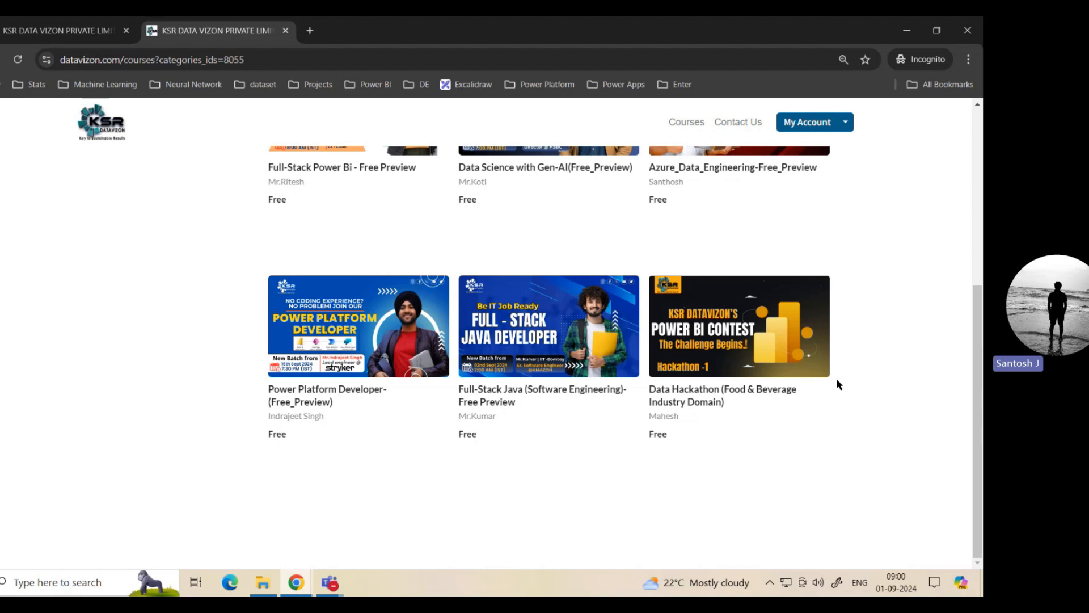
- Navigate to the Contact Us page with the Bengaluru address, phone numbers and email
{"action": "scroll", "scroll_direction": "up", "scroll_amount": 3}
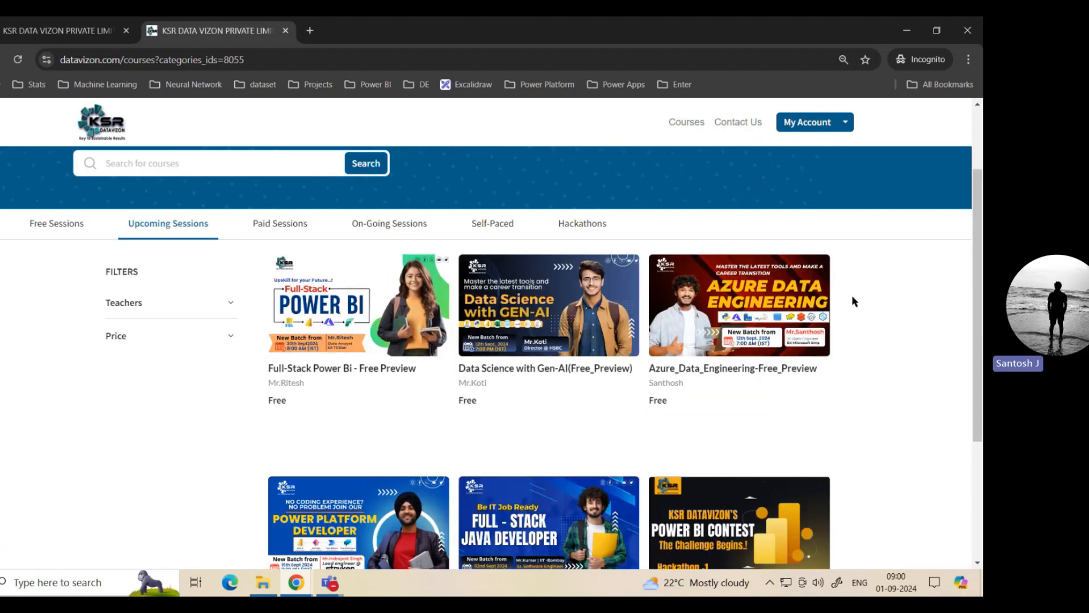
{"action": "scroll", "scroll_direction": "down", "scroll_amount": 3}
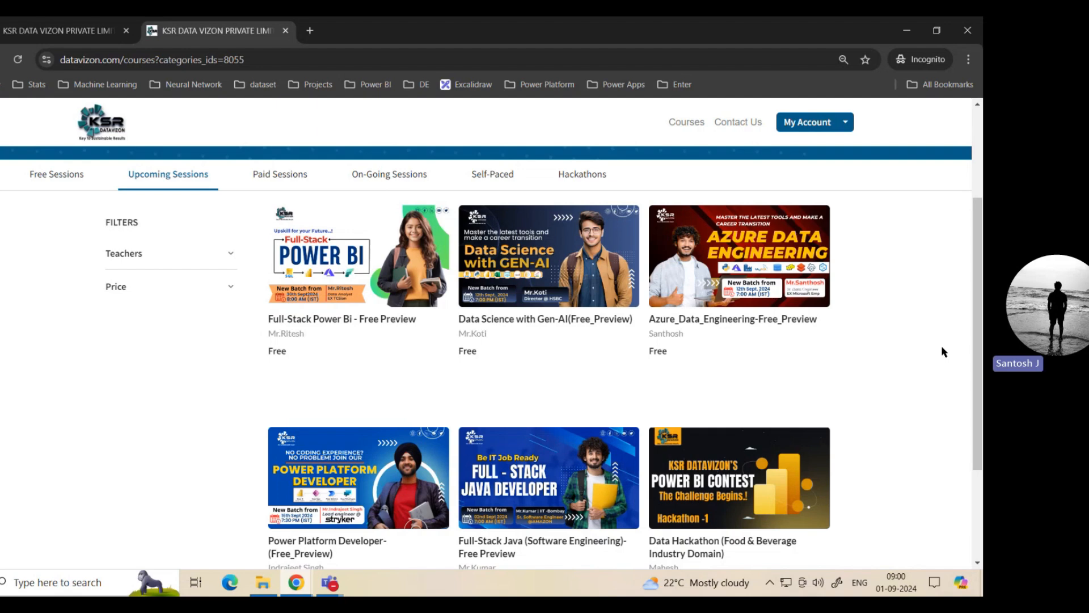
{"action": "mouse_move", "coordinate": [910, 277]}
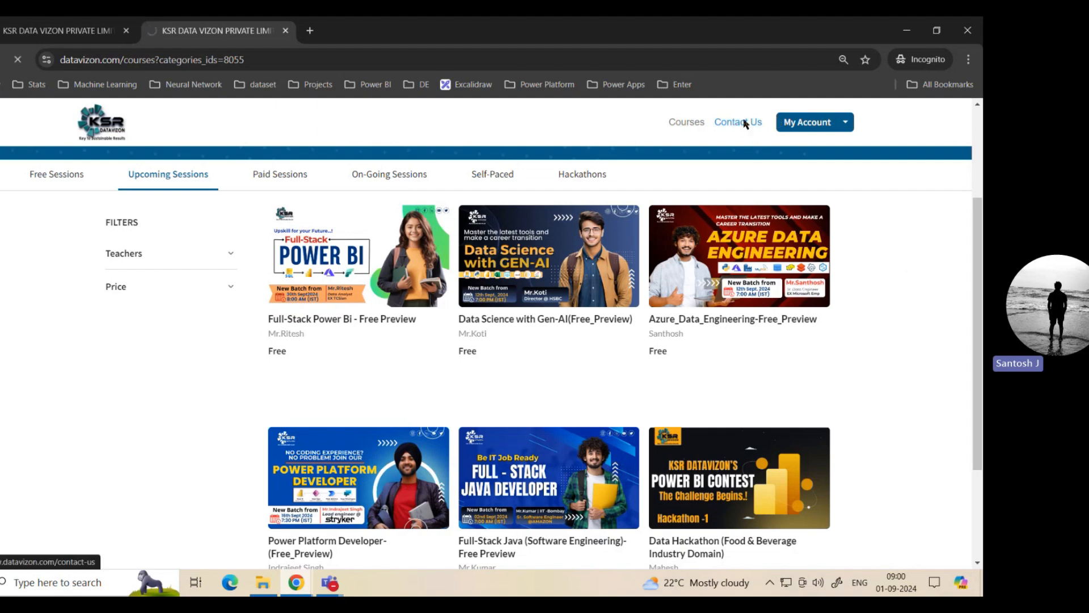
{"action": "left_click", "coordinate": [738, 121]}
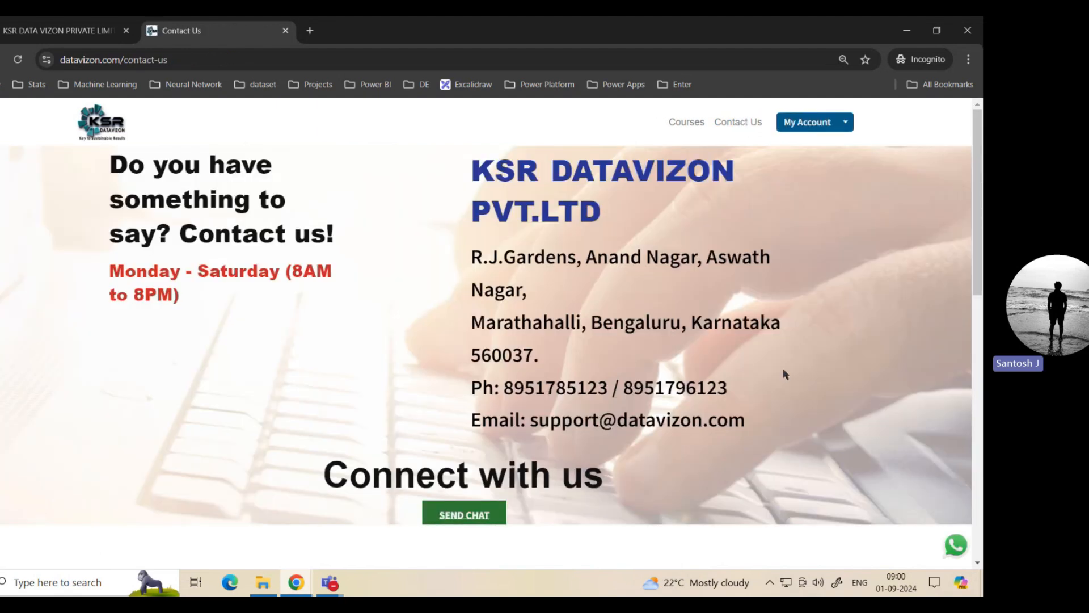